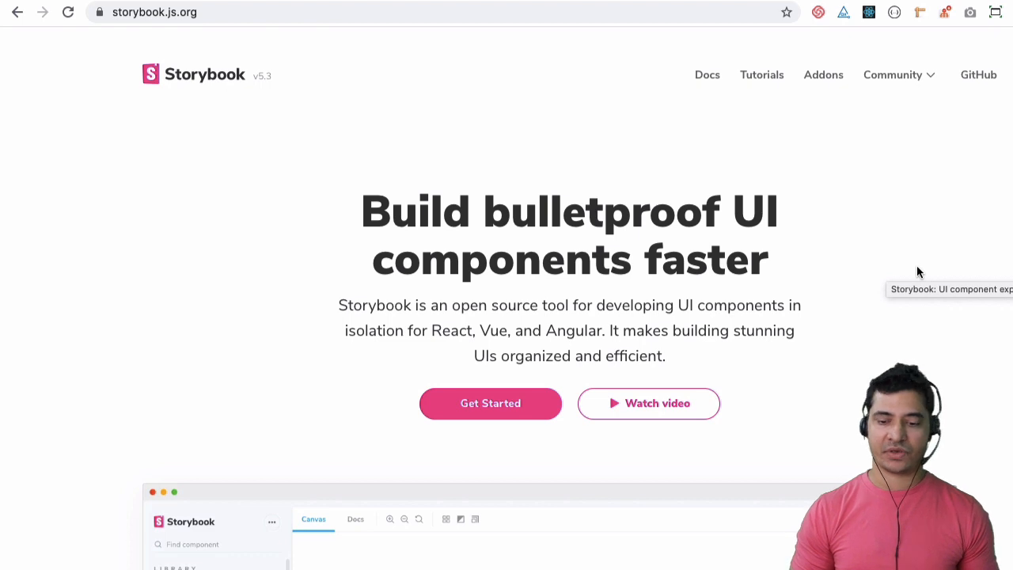
# Expand Base Style and open Colors, showing seven swatches with hex values.
pyautogui.click(460, 519)
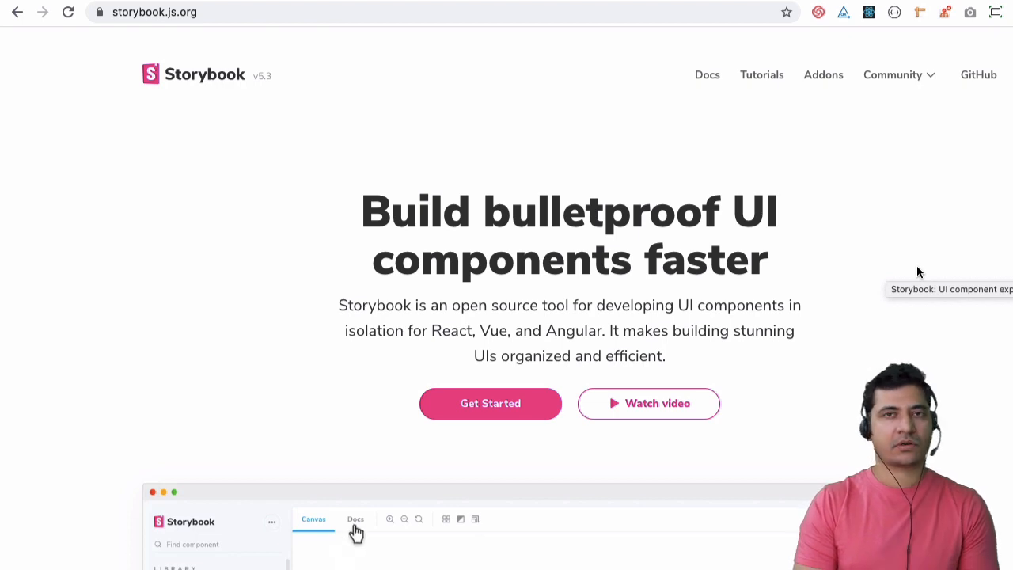
pyautogui.click(356, 519)
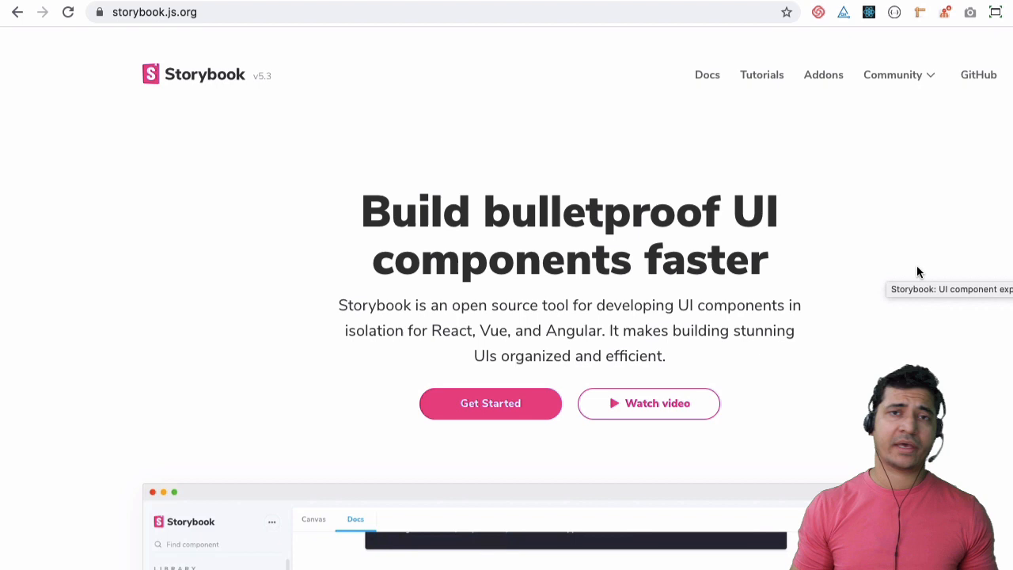
pyautogui.click(313, 518)
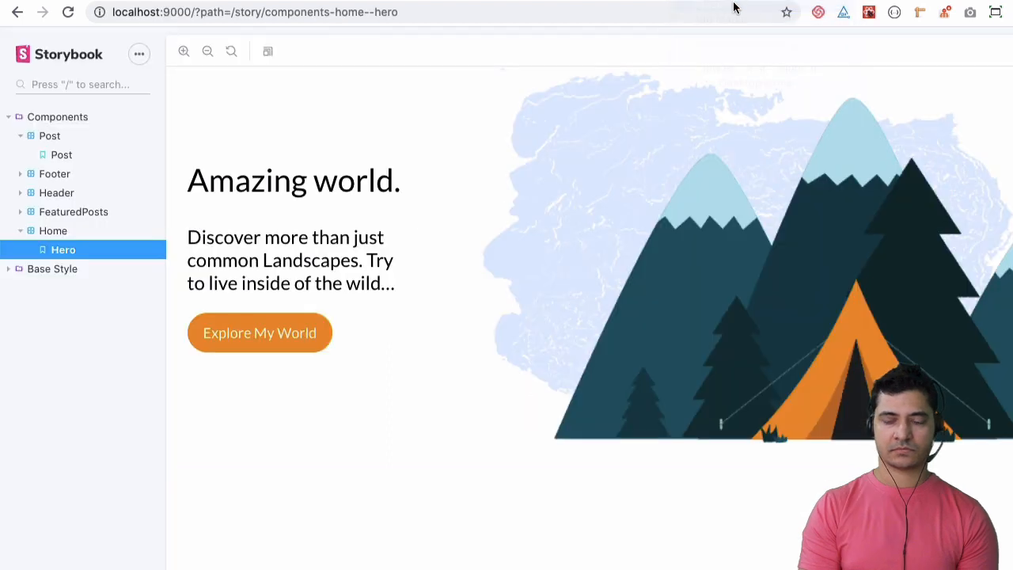
pyautogui.moveTo(107, 59)
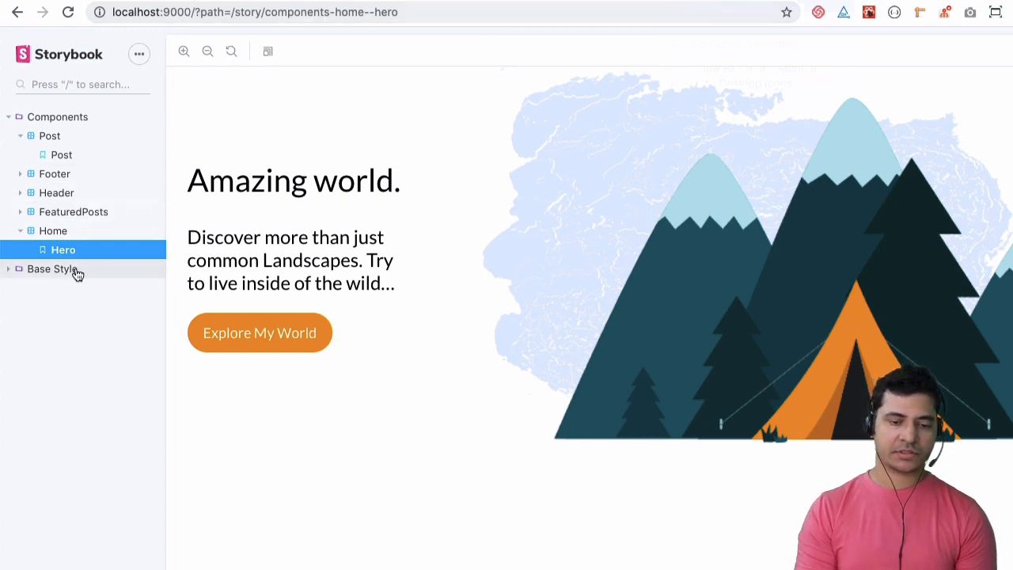
pyautogui.click(52, 268)
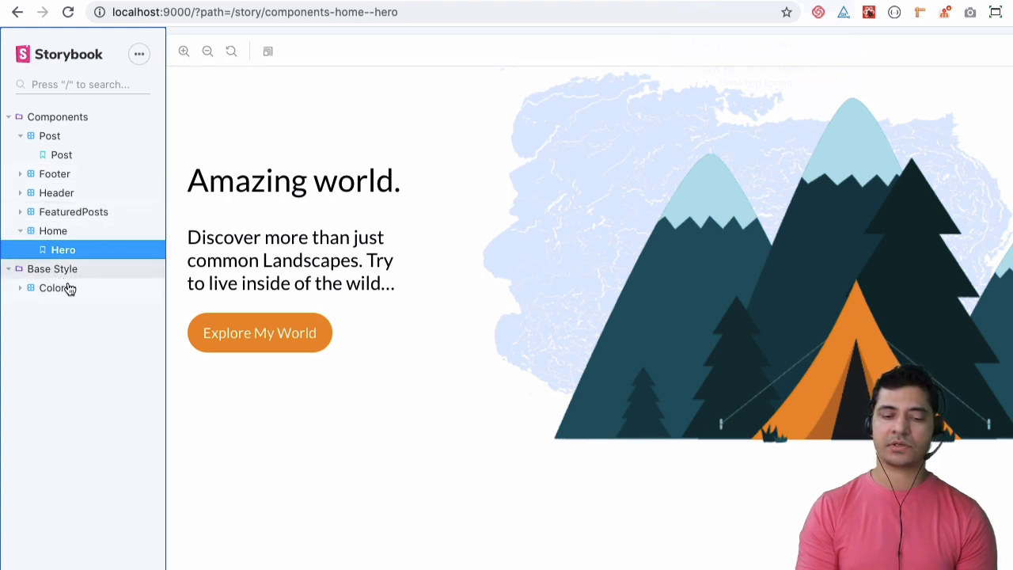
pyautogui.click(54, 288)
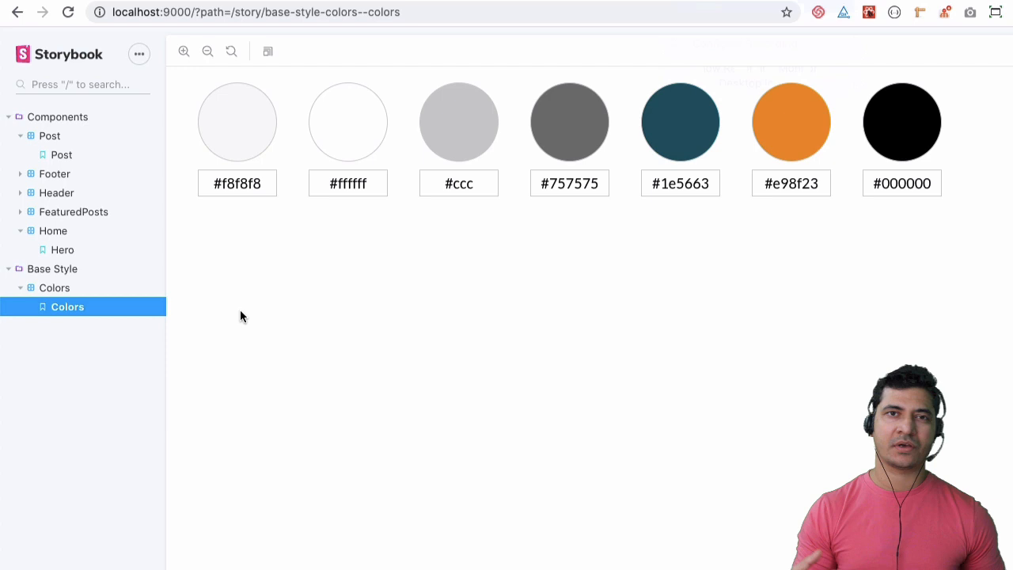
pyautogui.moveTo(89, 287)
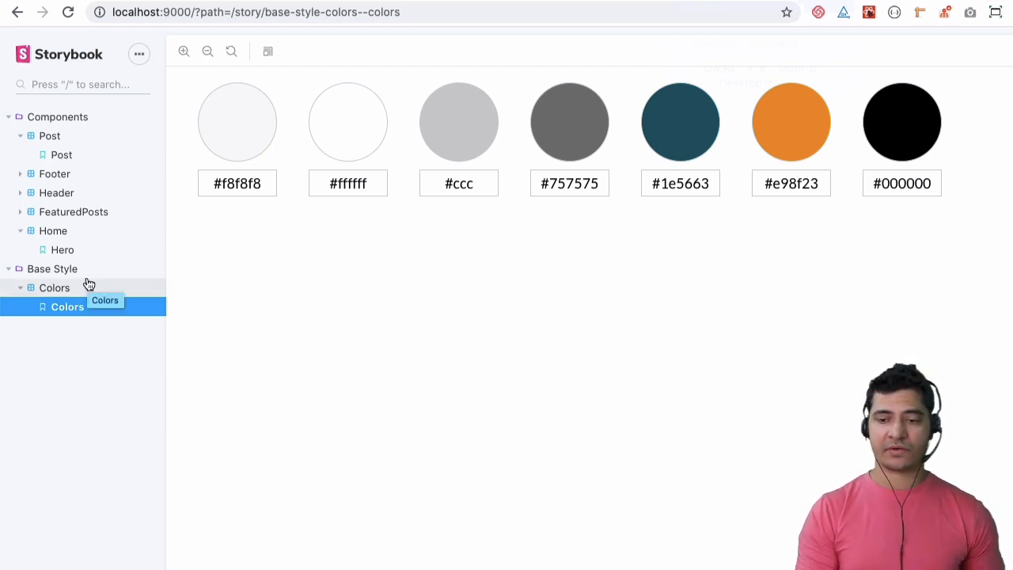
pyautogui.moveTo(52, 268)
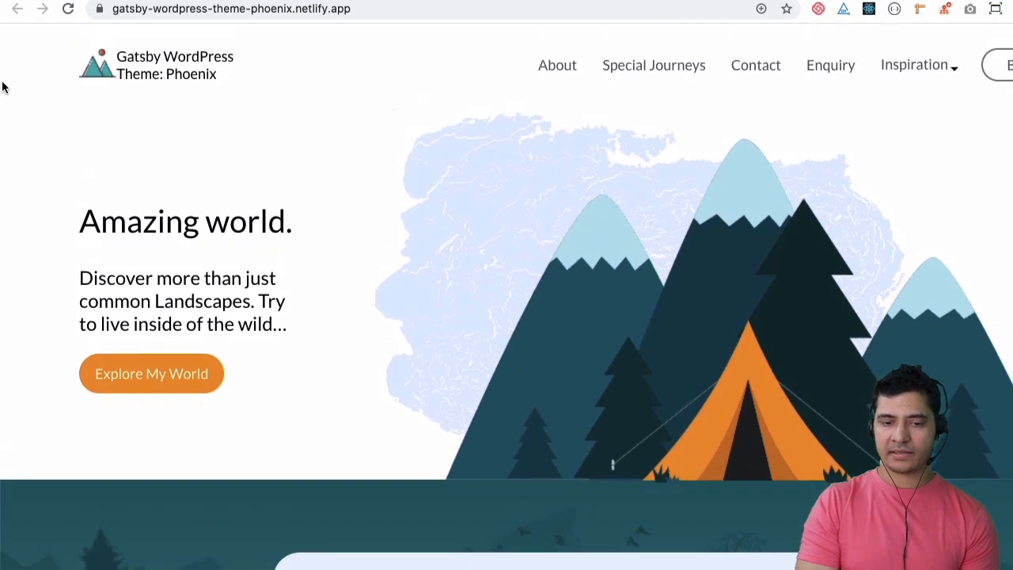
pyautogui.moveTo(4, 227)
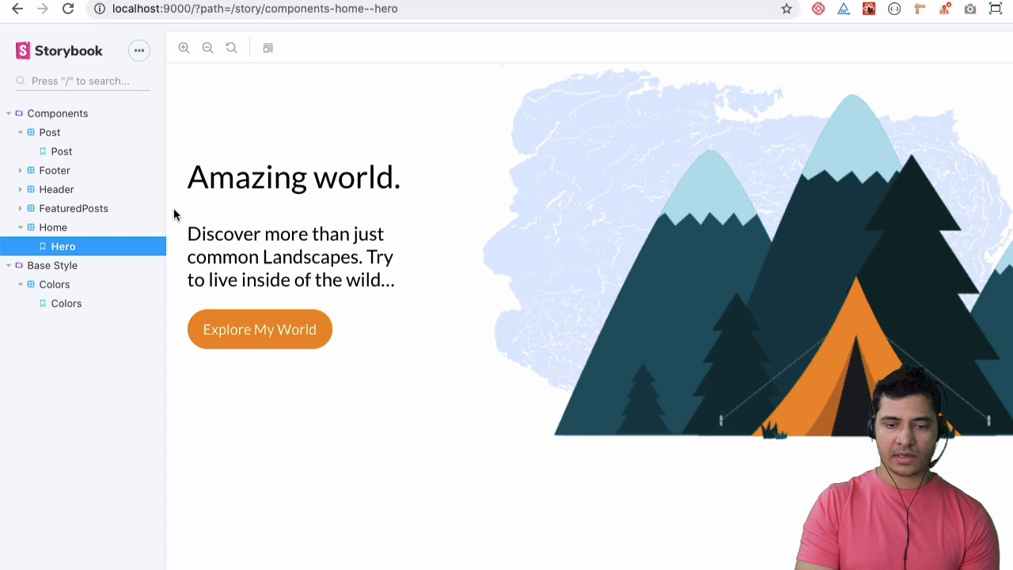
pyautogui.moveTo(999, 50)
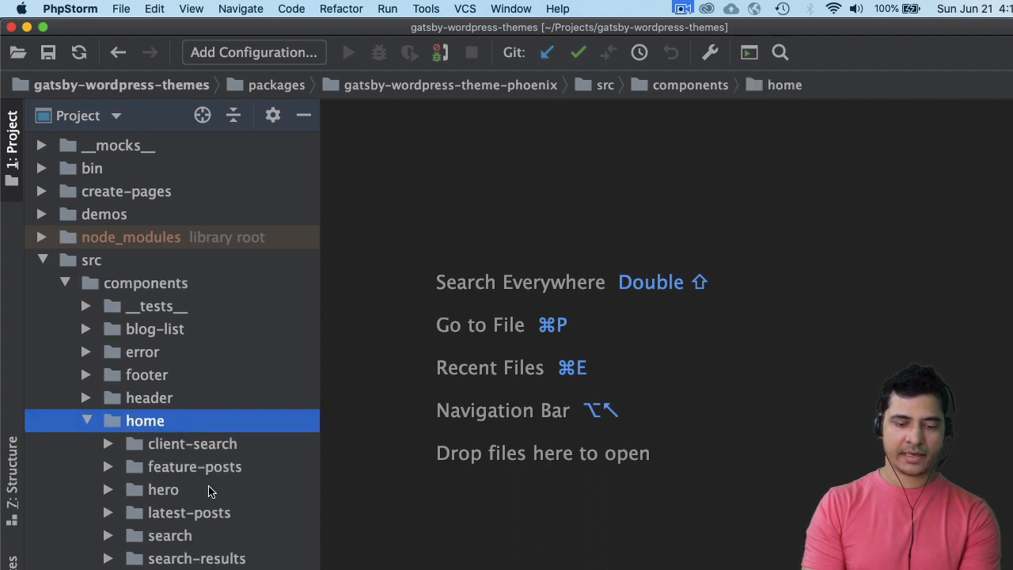
# Expand src/components/home/hero and its stories folder to show hero.stories.js and hero-data.js.
pyautogui.click(163, 489)
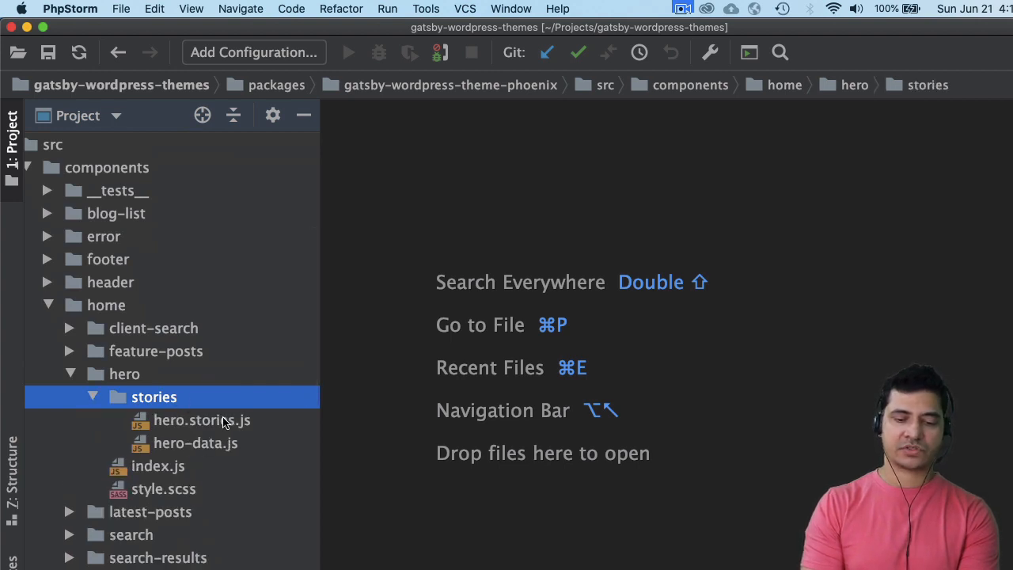
pyautogui.doubleClick(202, 420)
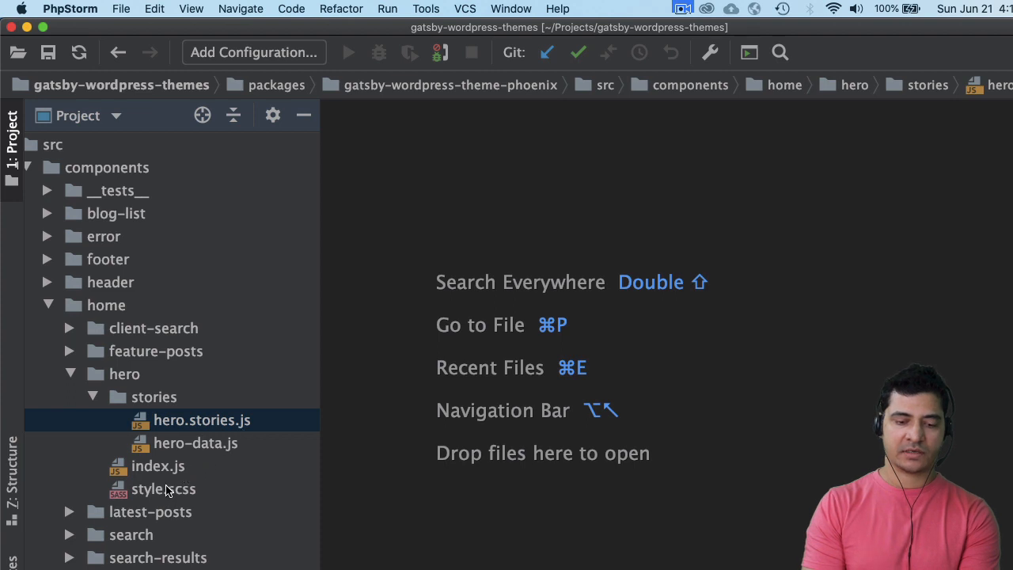
pyautogui.click(163, 489)
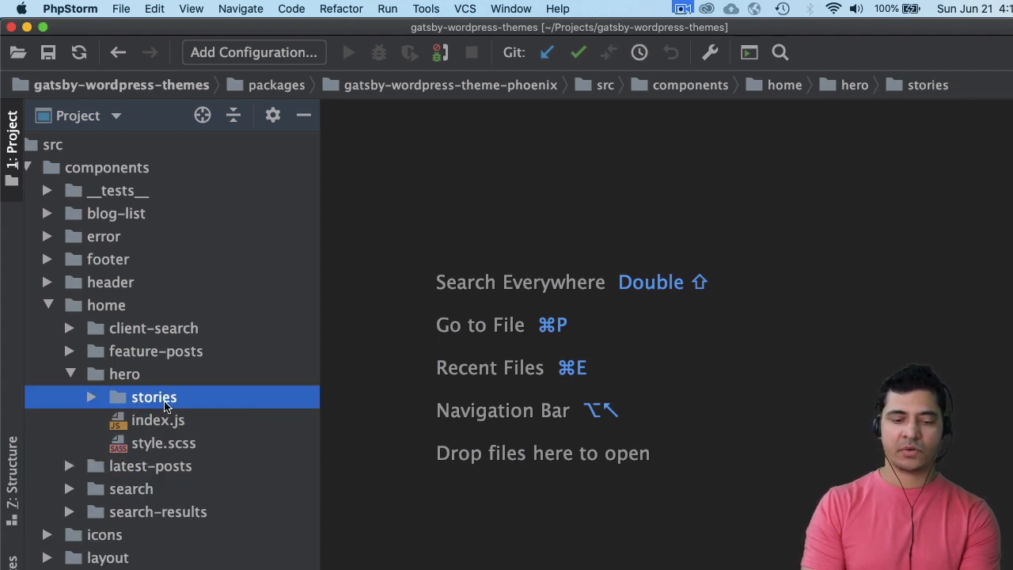
pyautogui.click(124, 374)
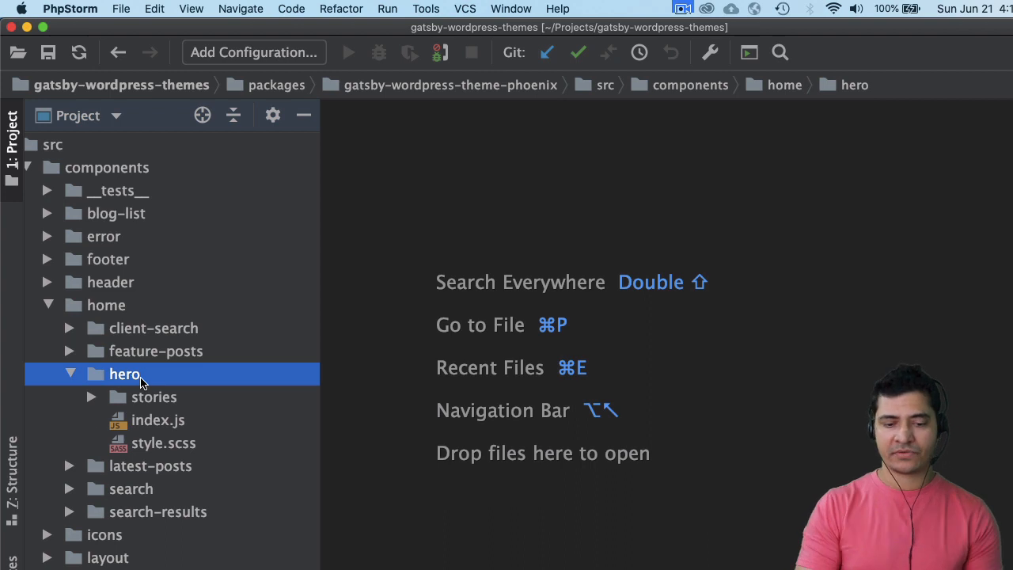
pyautogui.click(153, 397)
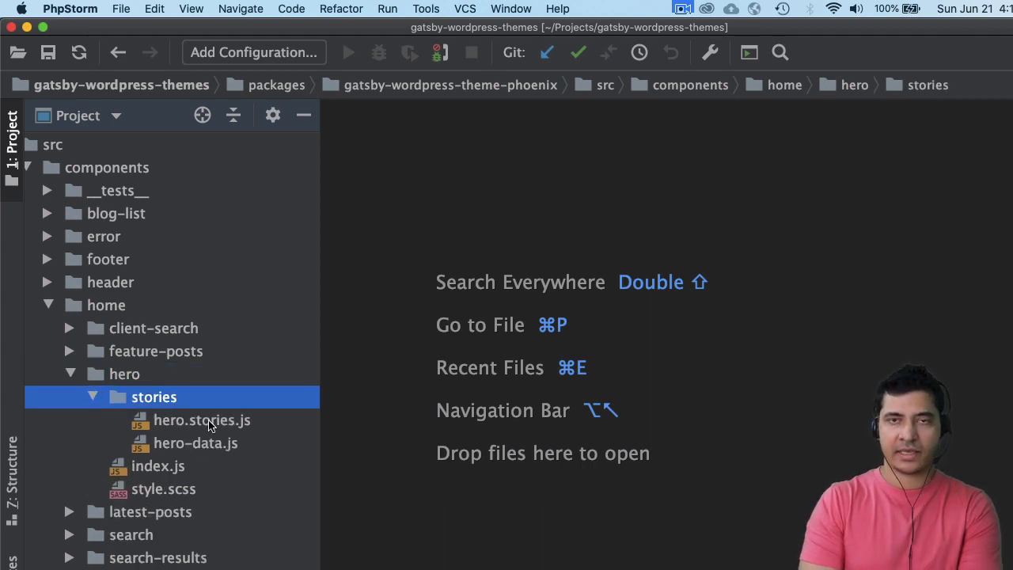
pyautogui.moveTo(224, 445)
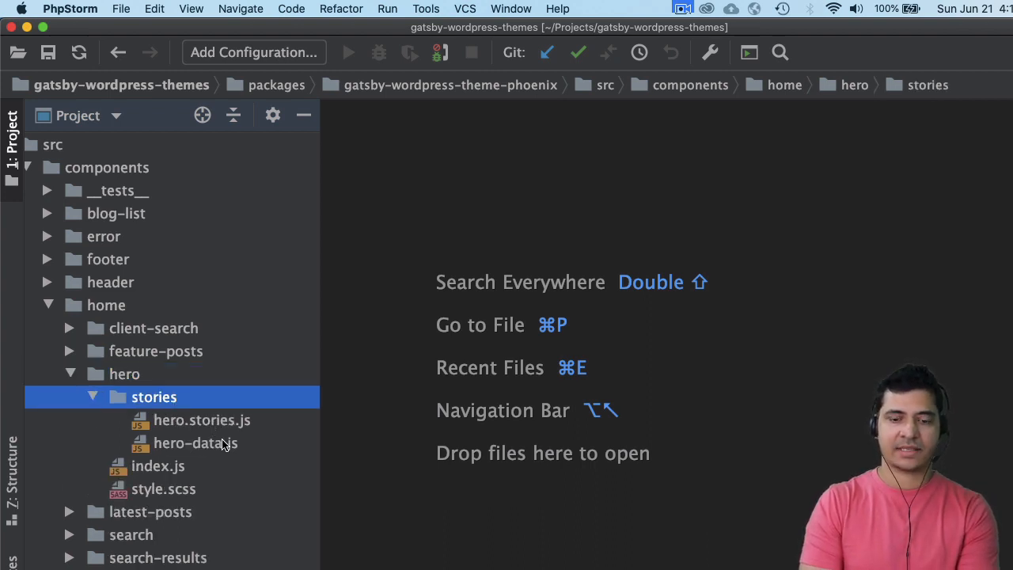
pyautogui.moveTo(154, 285)
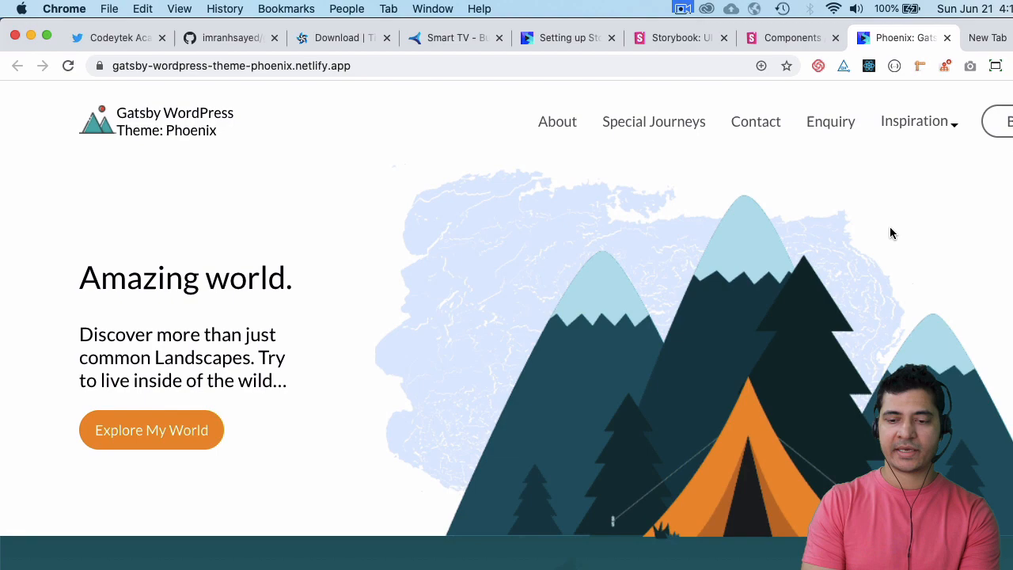
# Scroll the sidebar and open the Components > Footer > Footer story.
pyautogui.scroll(-3)
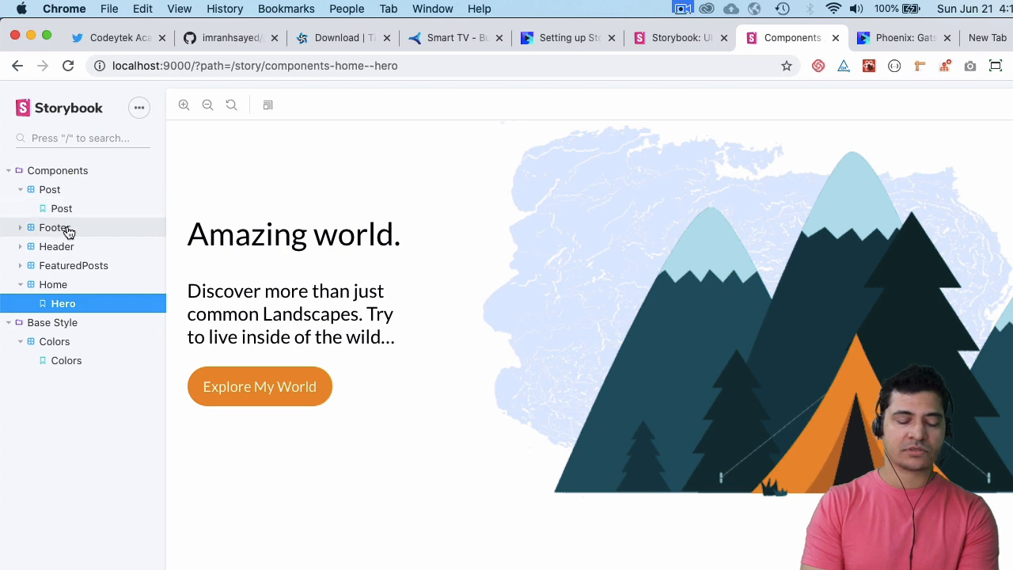
pyautogui.click(54, 227)
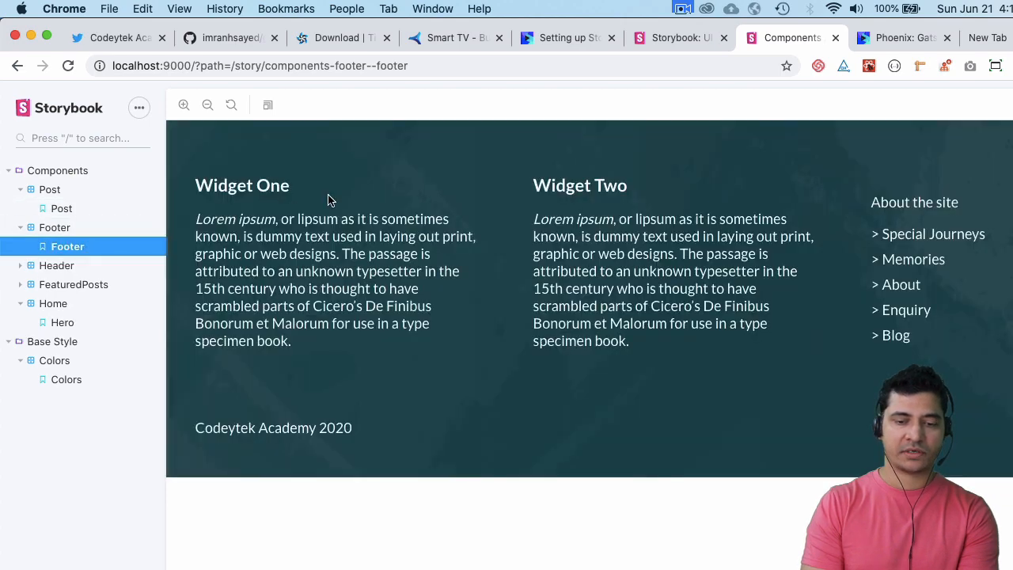
pyautogui.moveTo(88, 275)
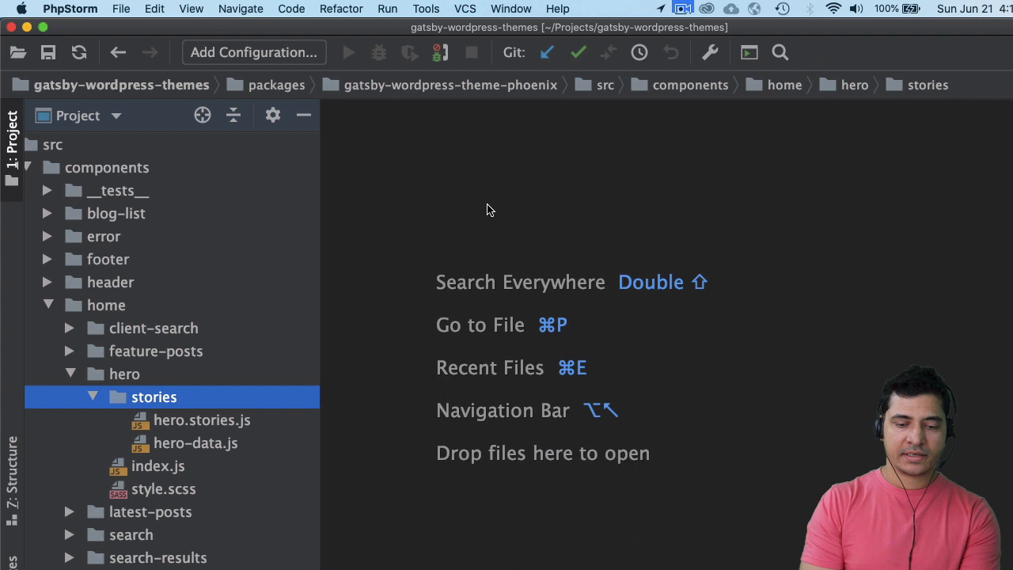
pyautogui.moveTo(136, 373)
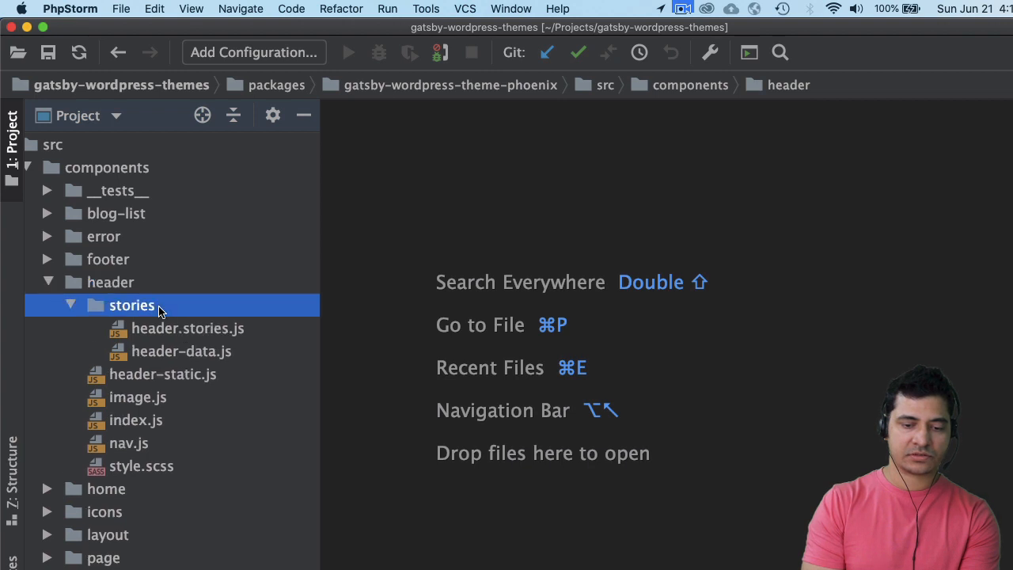
# Expand components > header > stories to show header.stories.js and header-data.js.
pyautogui.click(110, 282)
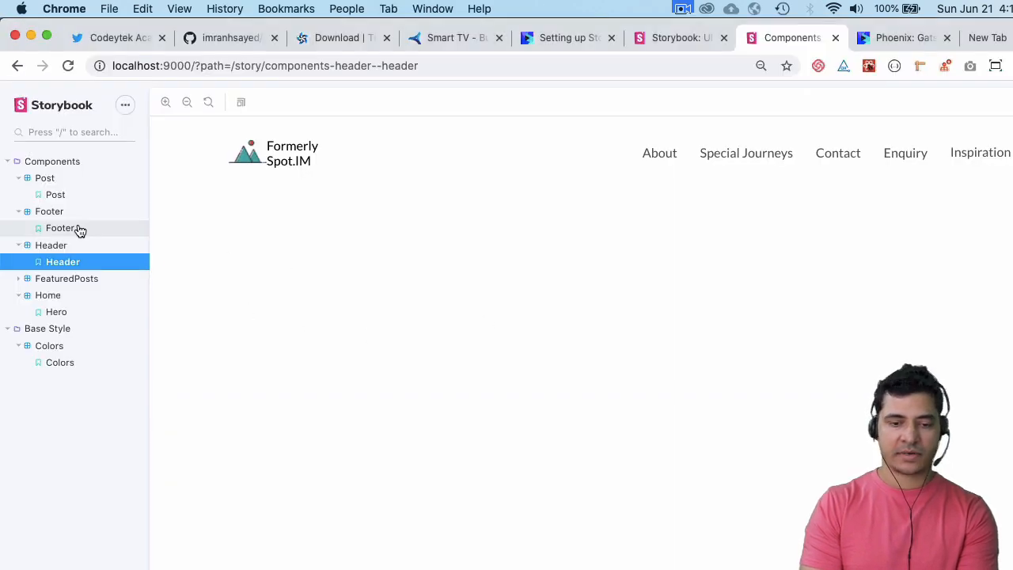
# View the Footer story, then Header, then Footer again to compare them.
pyautogui.click(61, 228)
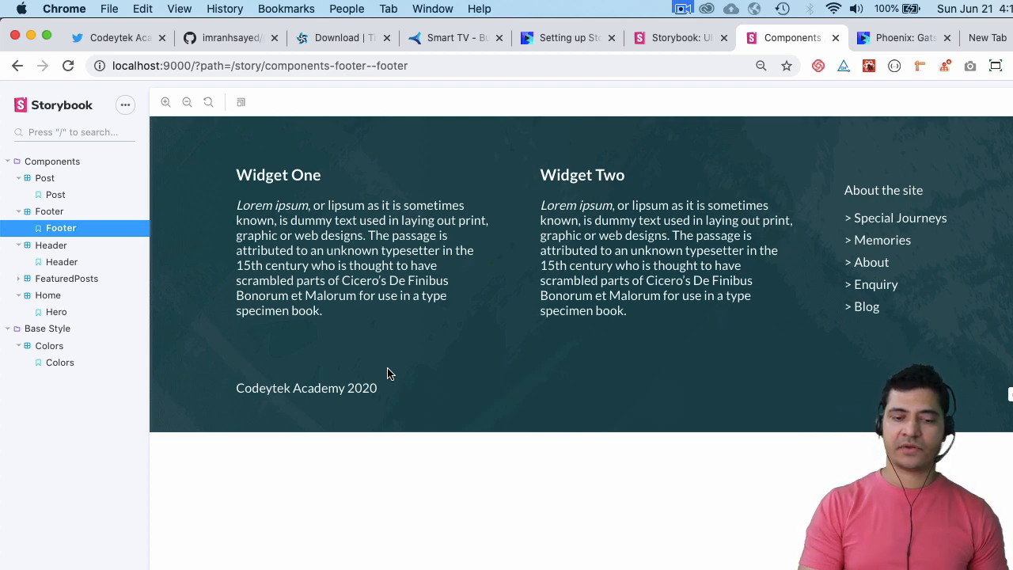
pyautogui.click(62, 262)
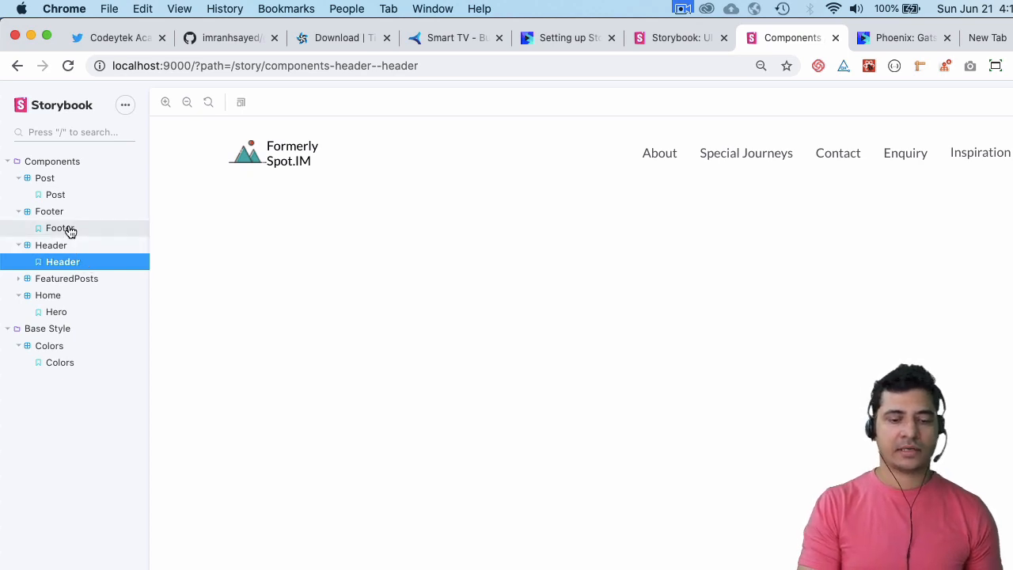
pyautogui.click(61, 228)
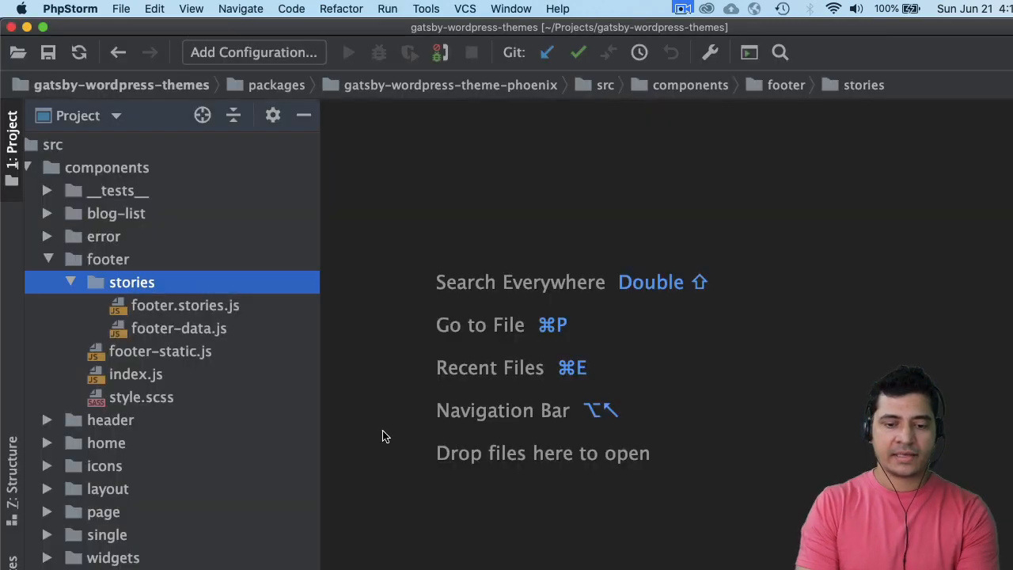
pyautogui.moveTo(217, 333)
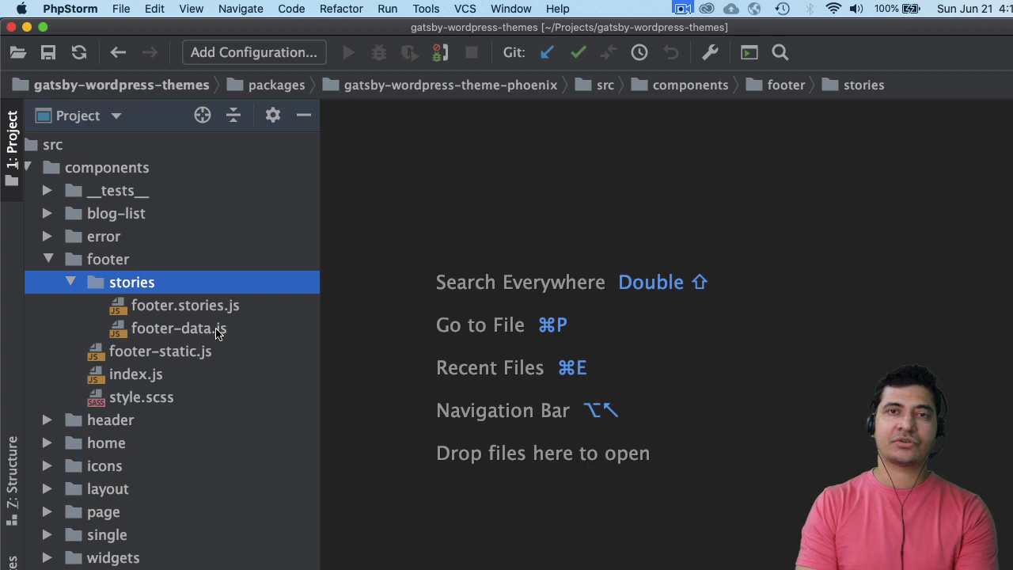
# Open footer-data.js in the editor and scroll through its mock footer menu data.
pyautogui.click(180, 327)
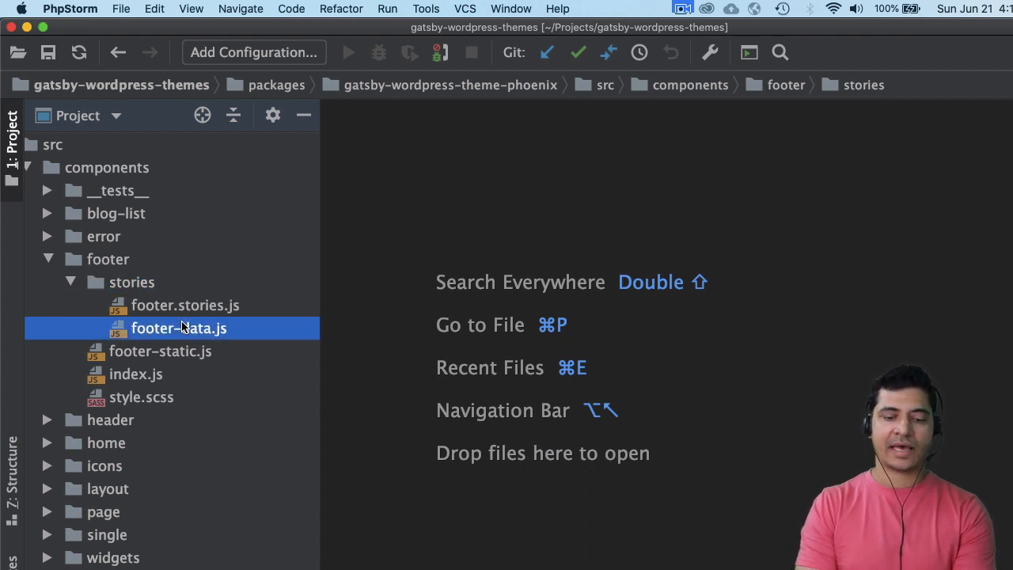
pyautogui.doubleClick(179, 328)
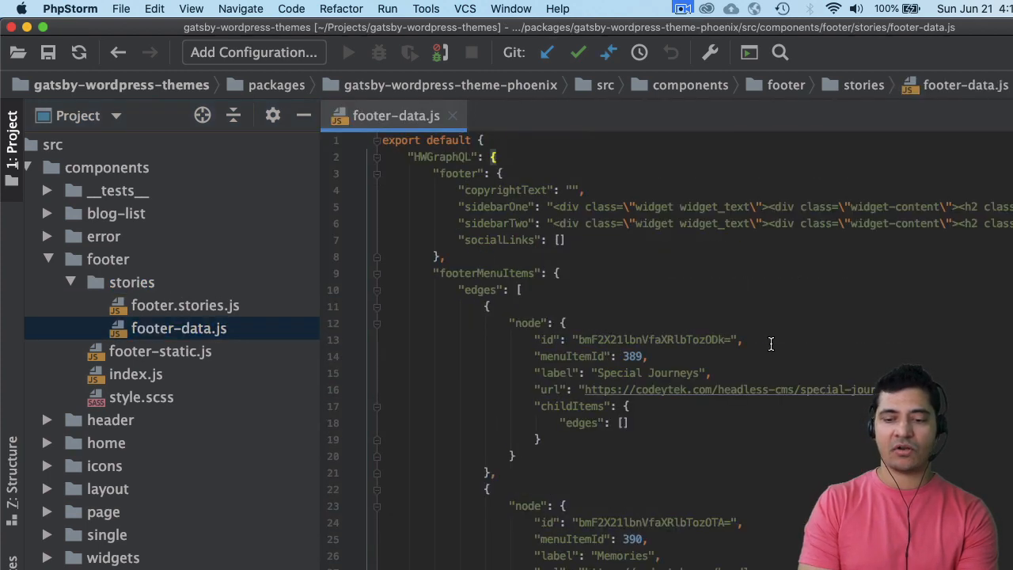
pyautogui.scroll(-3)
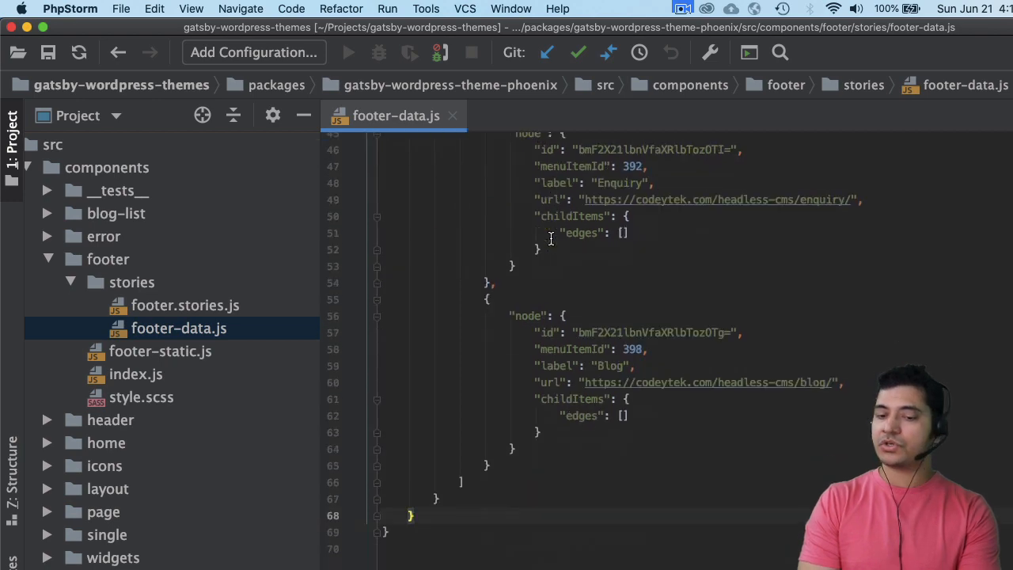
pyautogui.scroll(3)
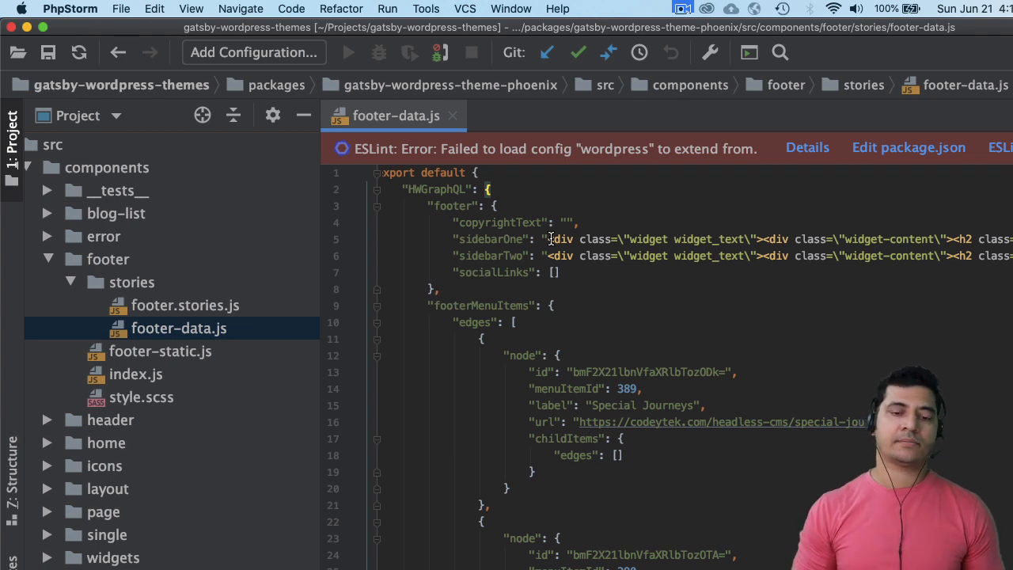
pyautogui.scroll(-3)
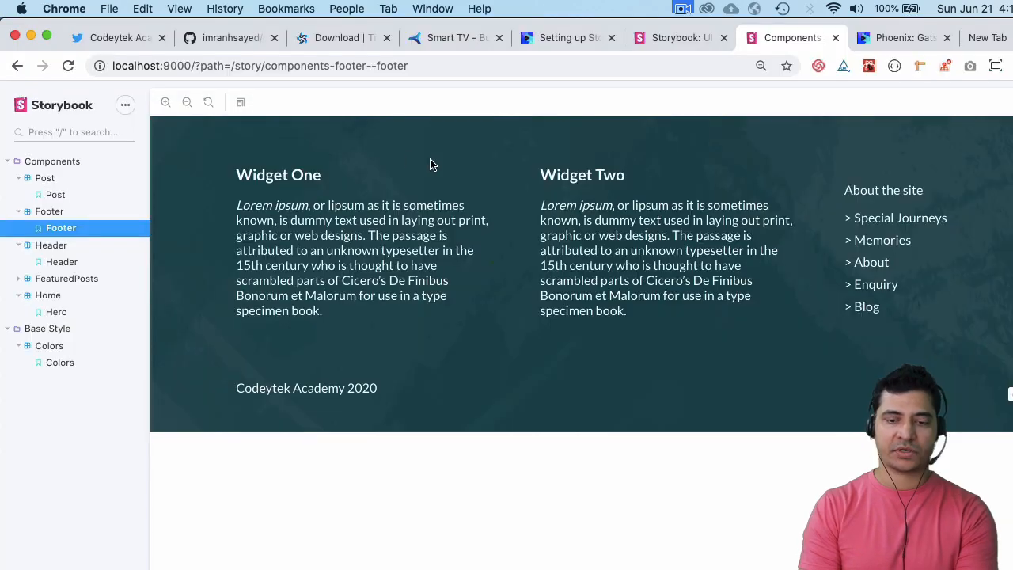
pyautogui.press('cmd+tab')
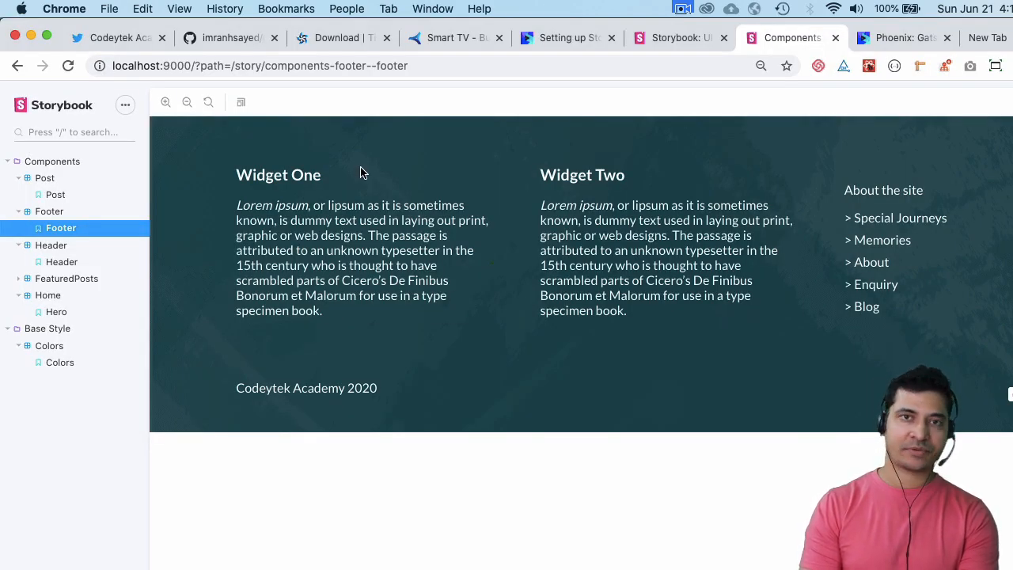
pyautogui.click(229, 37)
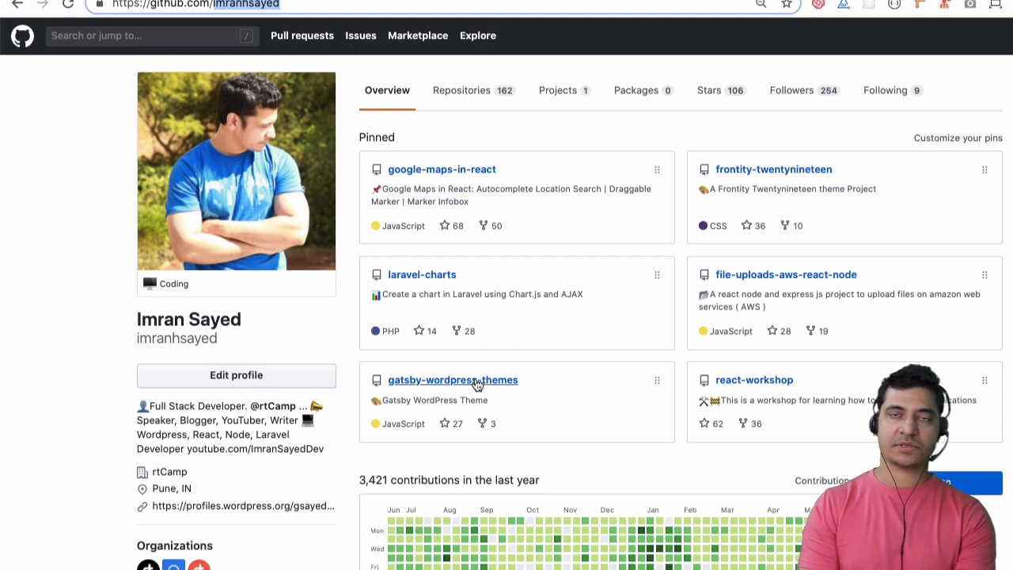
pyautogui.moveTo(452, 380)
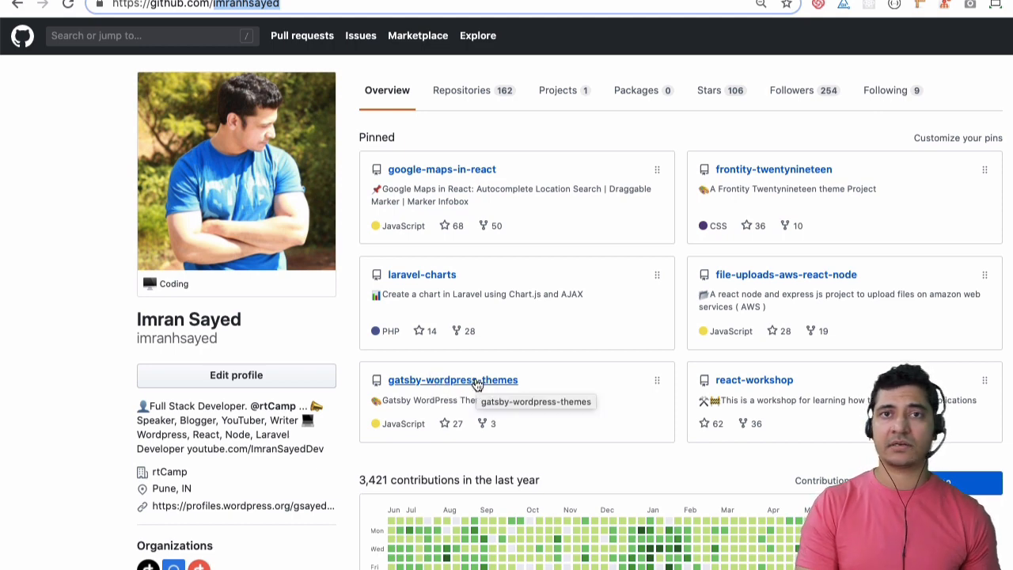
pyautogui.moveTo(485, 389)
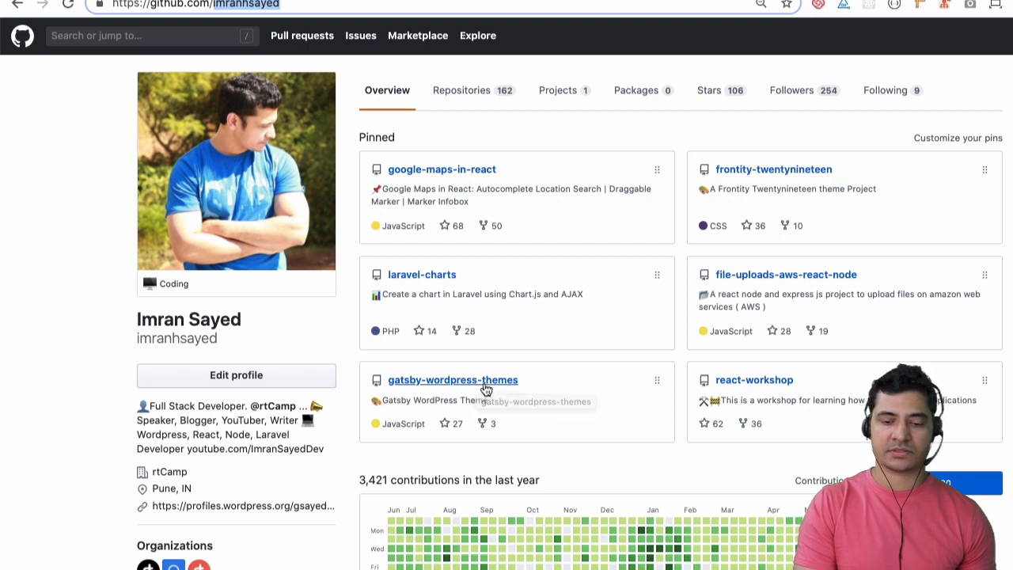
# Follow the pinned gatsby-wordpress-themes repository link on the GitHub profile.
pyautogui.click(452, 378)
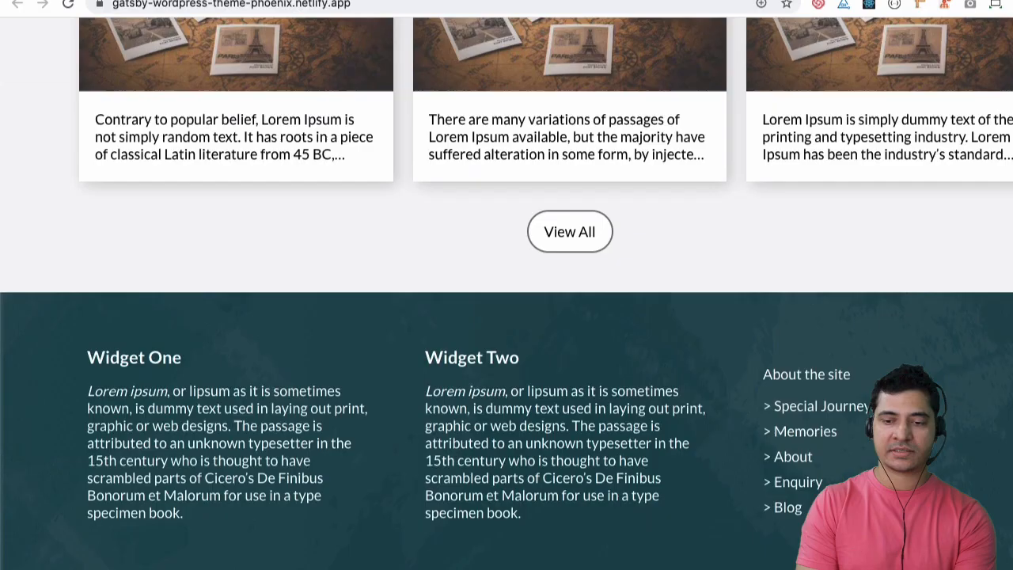